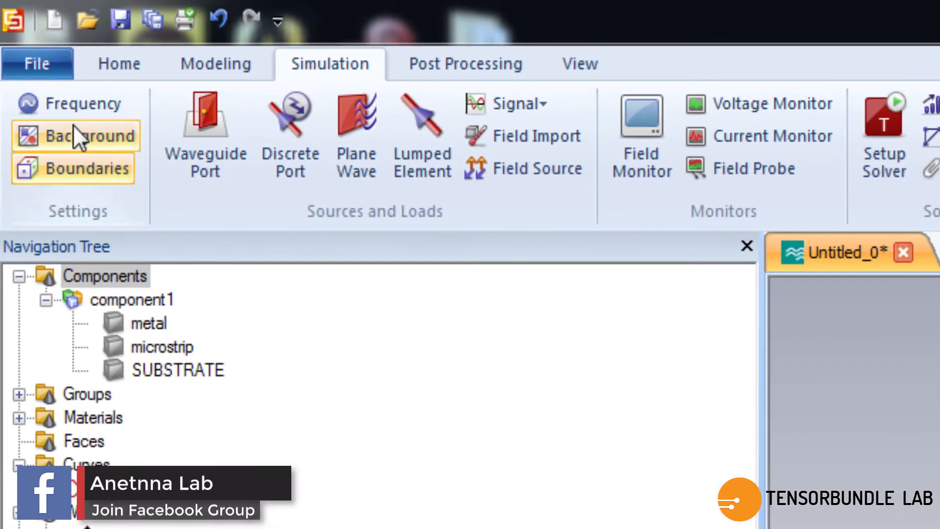
Step: Set the simulation frequency range to Fmin 30 and Fmax 60 GHz
{"action": "left_click", "coordinate": [85, 104]}
{"action": "type", "text": "6"}
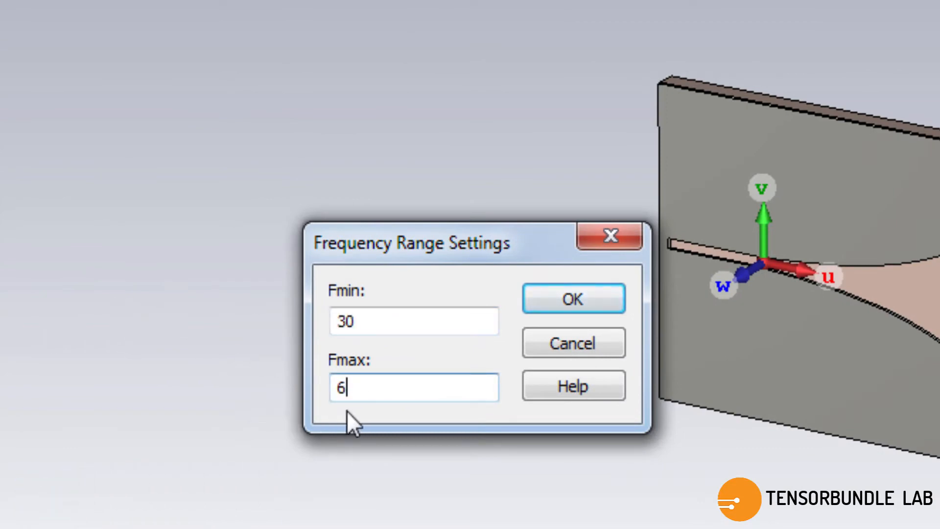
{"action": "type", "text": "0"}
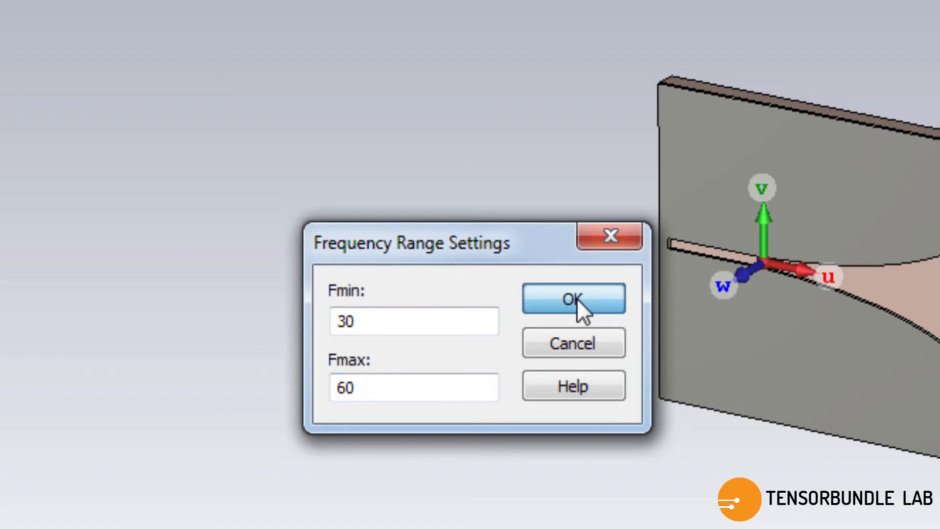
{"action": "left_click", "coordinate": [572, 298]}
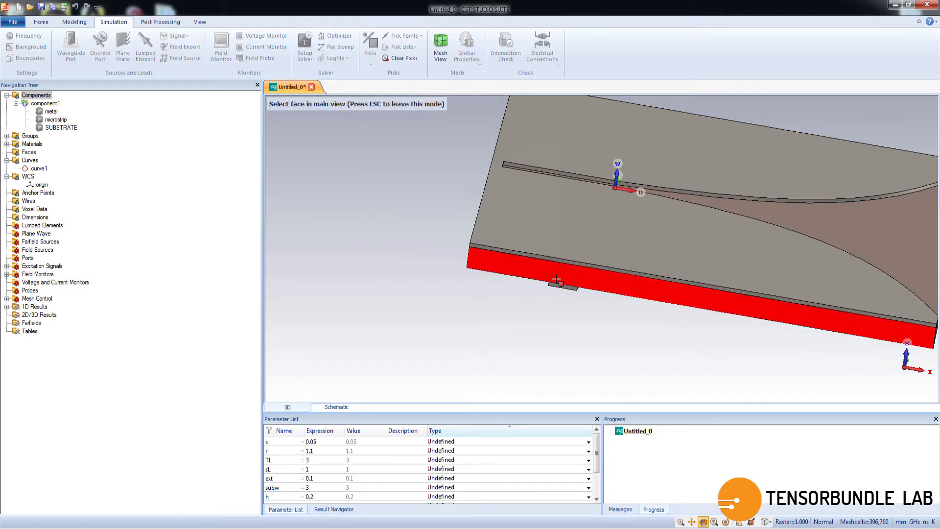
Step: Pick the microstrip end face on the substrate edge (normal 0, -1, 0)
{"action": "left_click", "coordinate": [561, 290]}
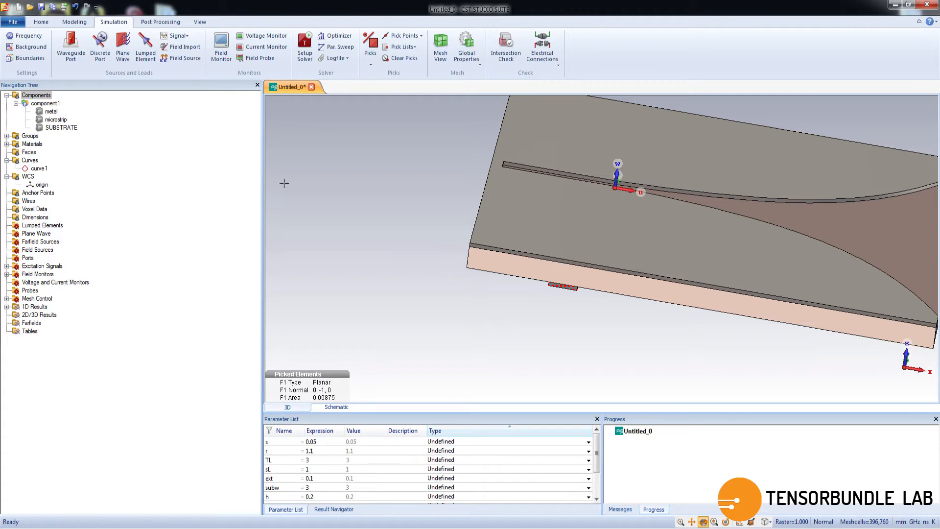
Step: Launch the Macros > Solver > Ports > Calculate port extension coefficient macro
{"action": "left_click", "coordinate": [40, 21]}
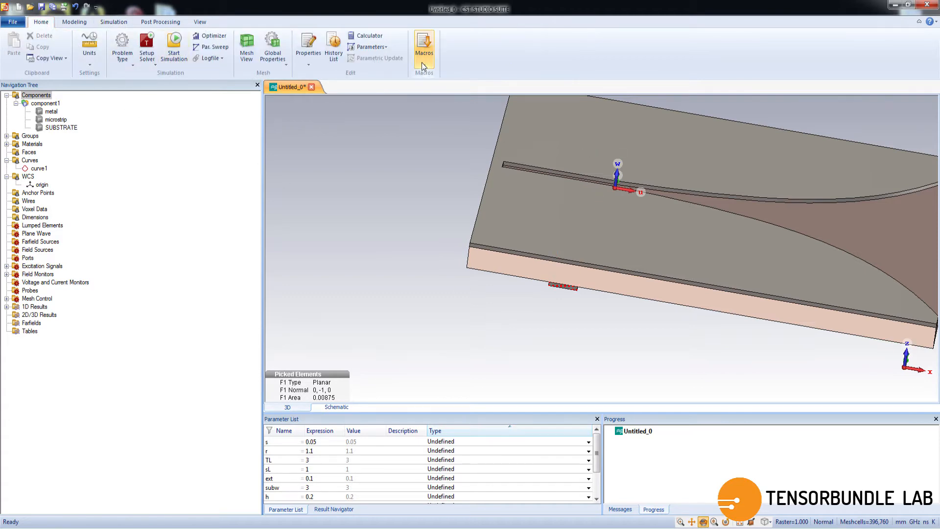
{"action": "left_click", "coordinate": [424, 45]}
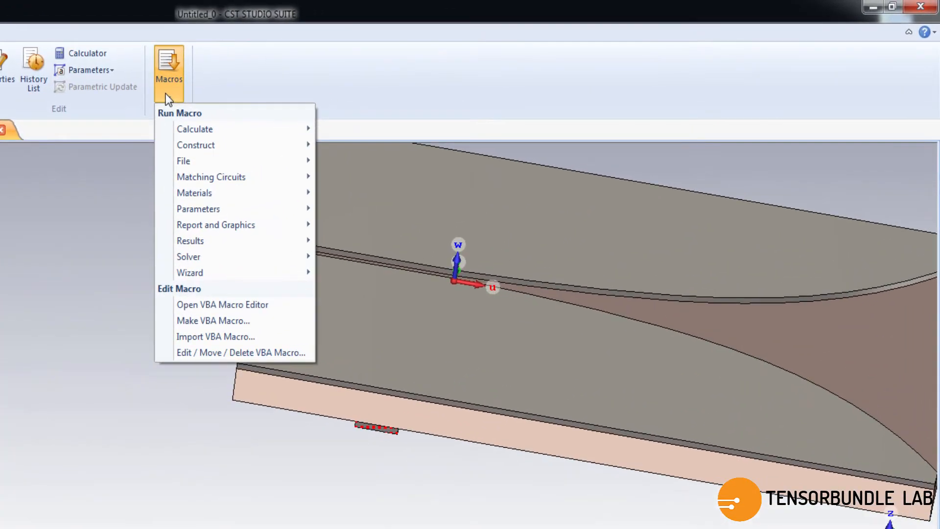
{"action": "mouse_move", "coordinate": [198, 240]}
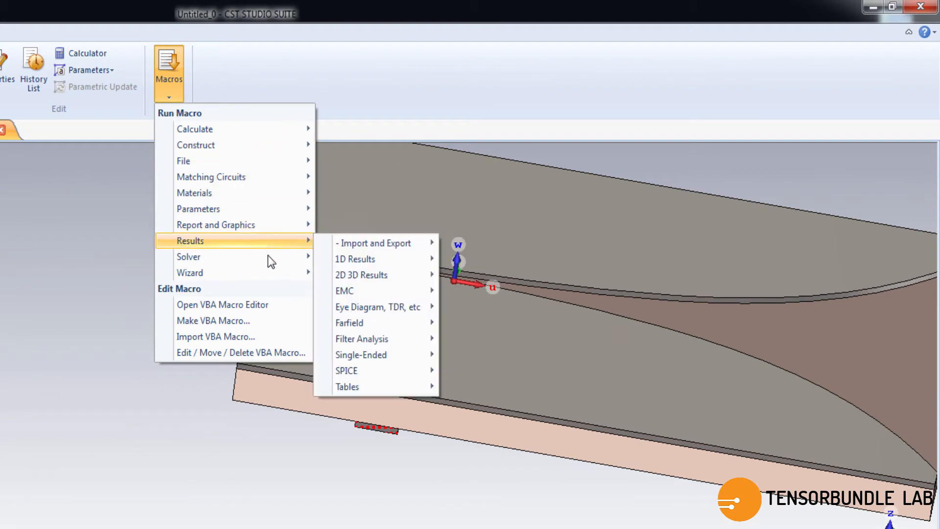
{"action": "mouse_move", "coordinate": [188, 257]}
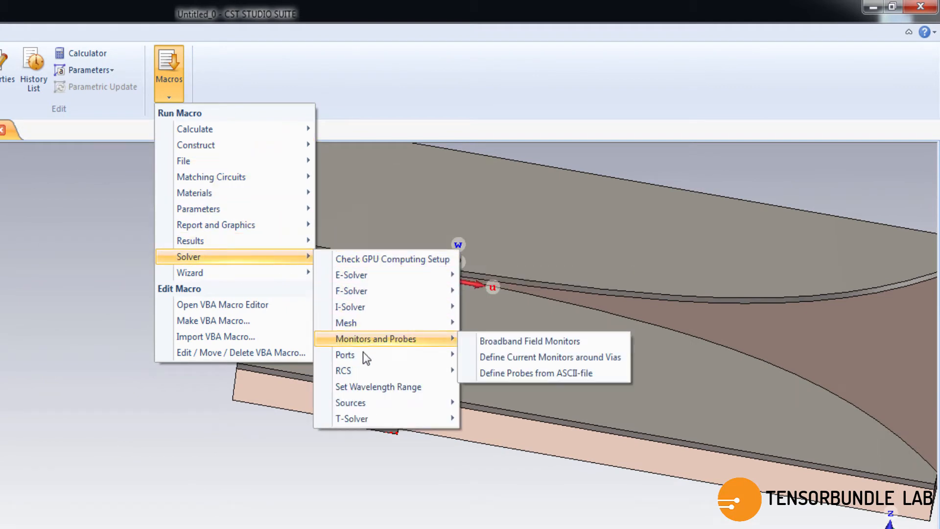
{"action": "mouse_move", "coordinate": [345, 355]}
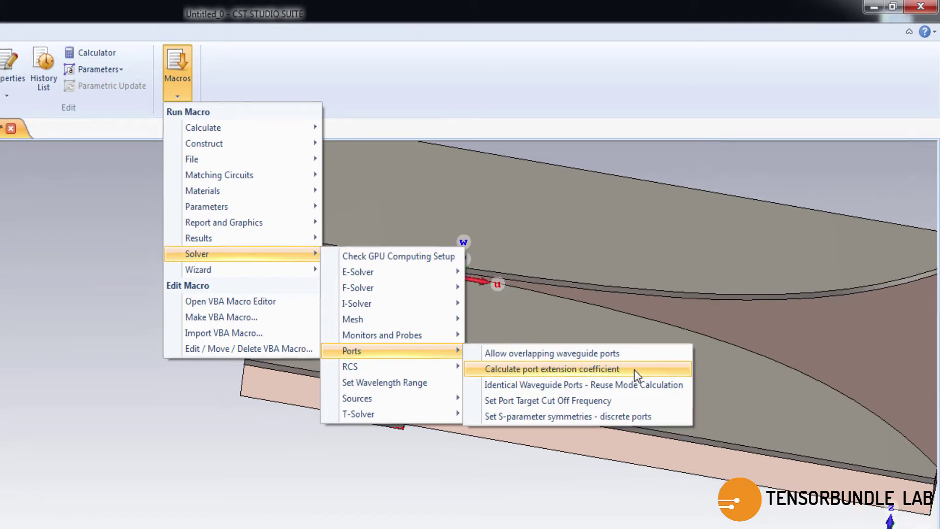
{"action": "left_click", "coordinate": [559, 368]}
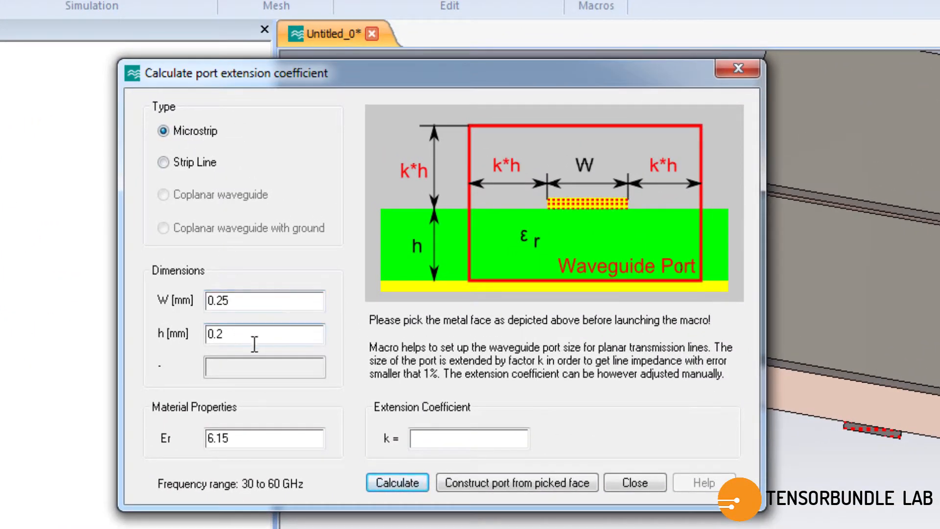
{"action": "mouse_move", "coordinate": [267, 437]}
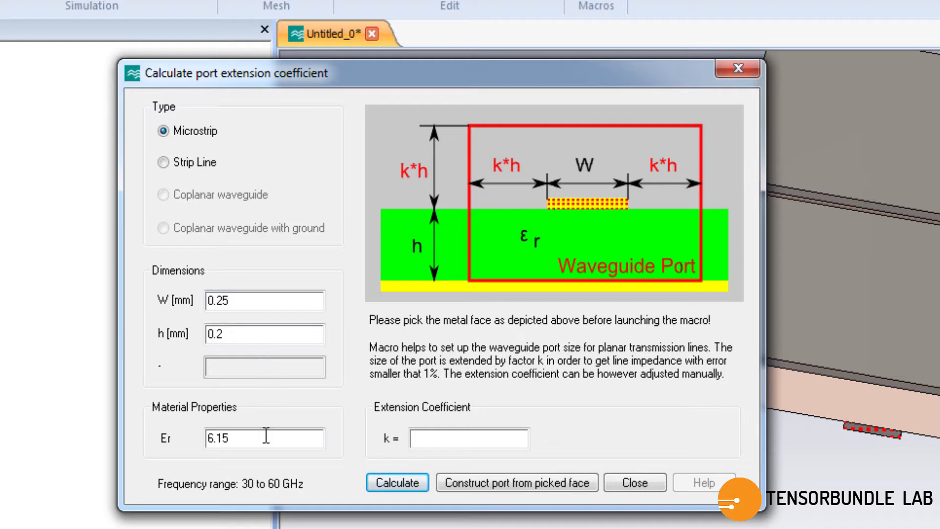
{"action": "mouse_move", "coordinate": [300, 497]}
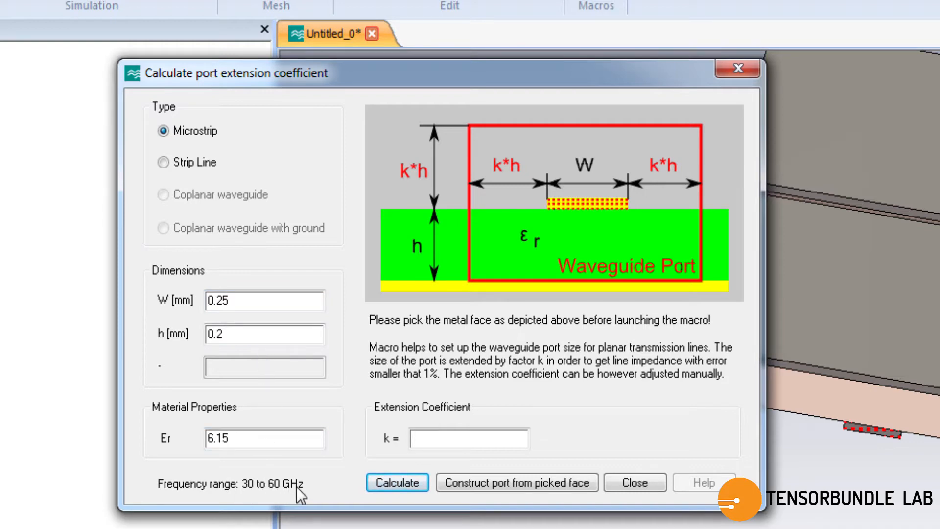
Step: Calculate k = 4.33 for microstrip W 0.25, h 0.2, Er 6.15, then close
{"action": "left_click", "coordinate": [397, 481]}
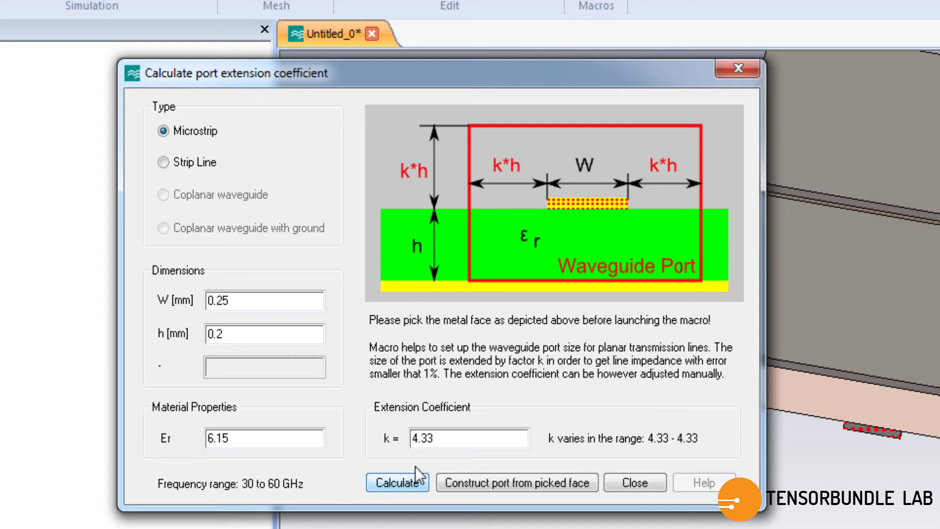
{"action": "left_click", "coordinate": [469, 438]}
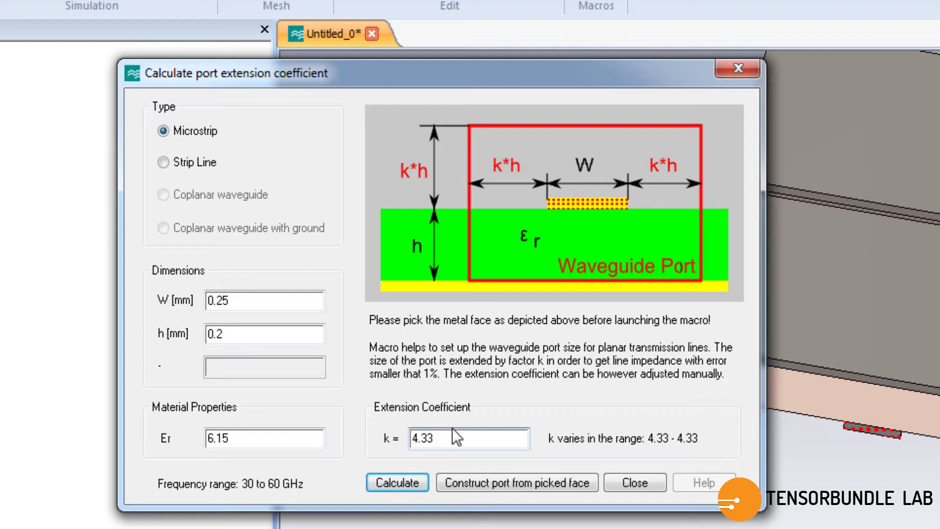
{"action": "mouse_move", "coordinate": [705, 454]}
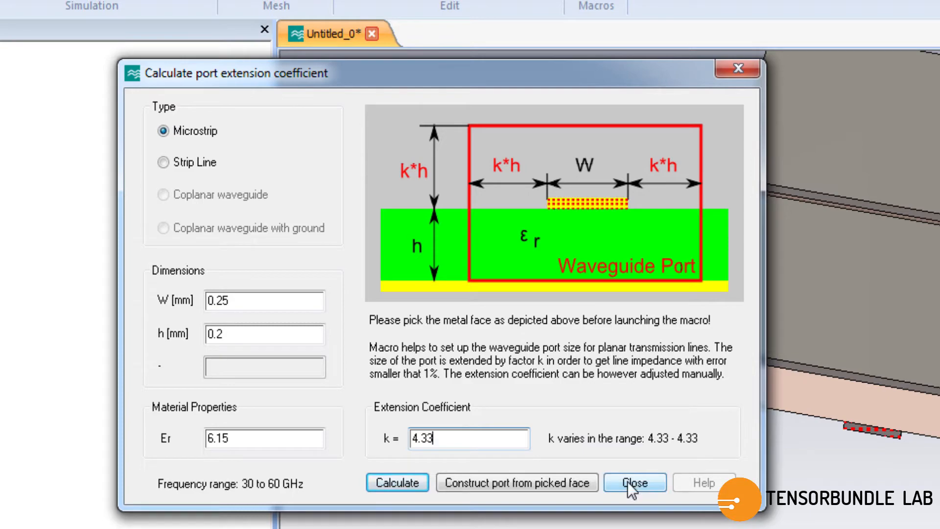
{"action": "left_click", "coordinate": [634, 482]}
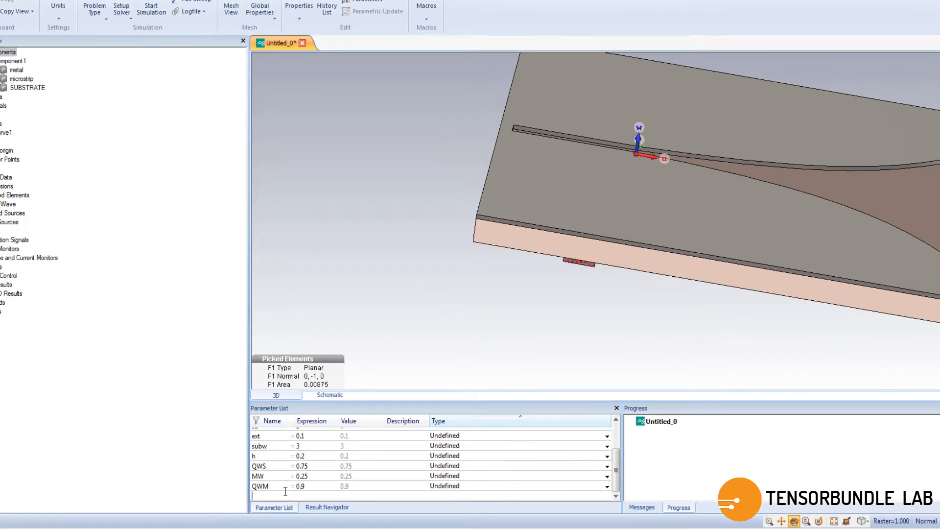
Step: Add a new parameter row named k with expression 4.43
{"action": "type", "text": "k"}
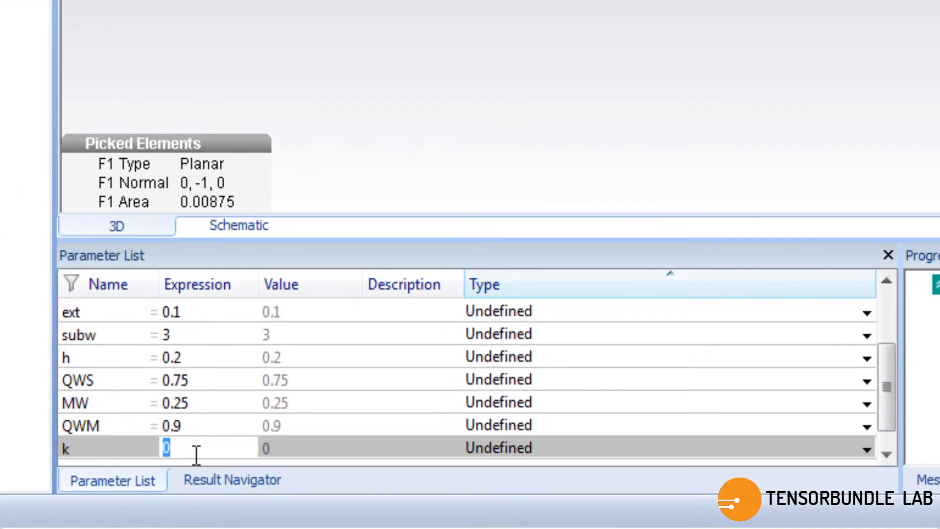
{"action": "type", "text": "4.43"}
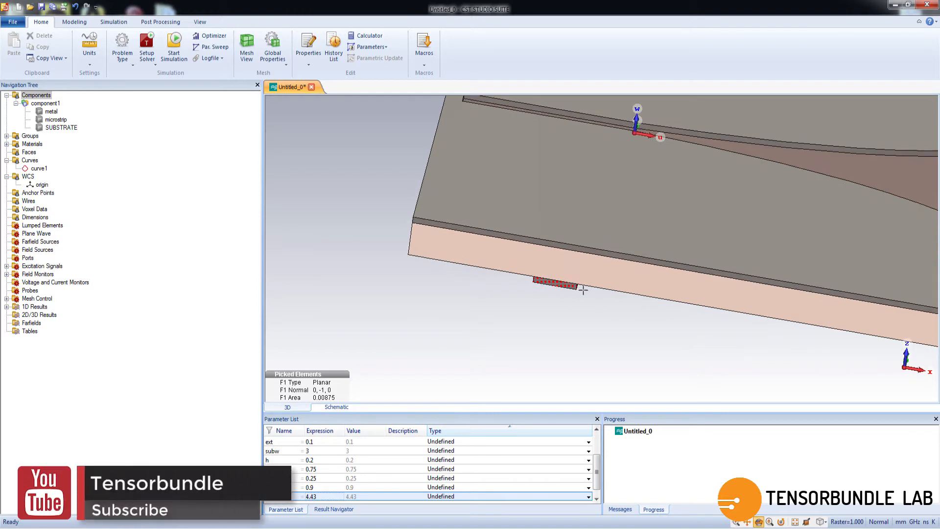
{"action": "left_click", "coordinate": [113, 22]}
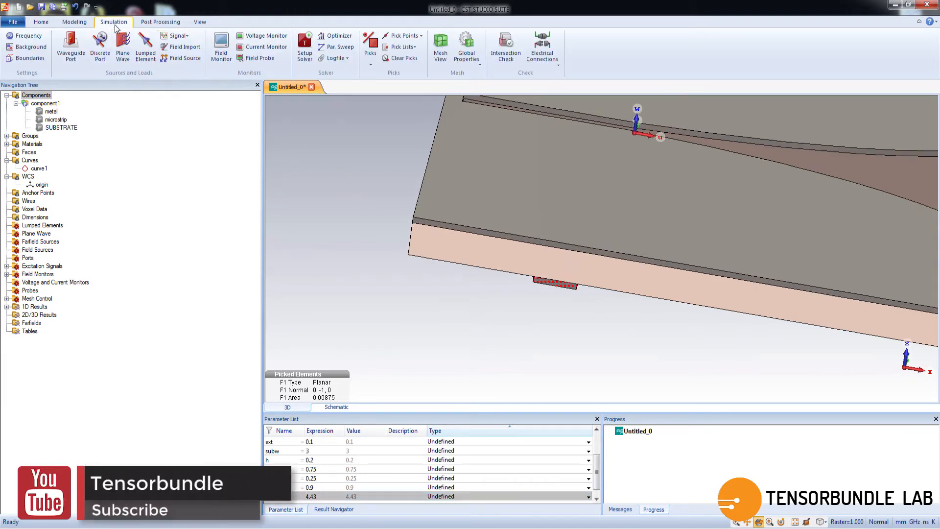
{"action": "mouse_move", "coordinate": [71, 48]}
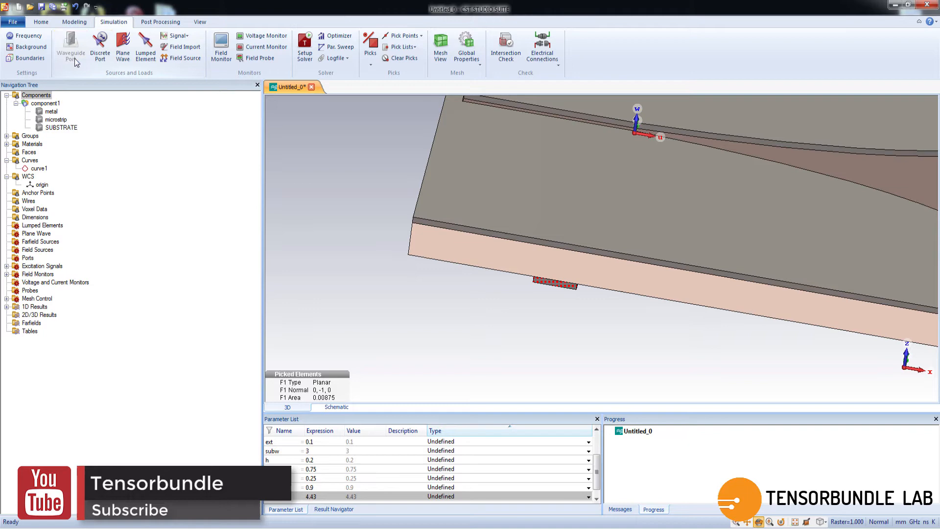
Step: Create waveguide port 1 with Xmin/Xmax/Zmin offsets k*h and Zmax offset h
{"action": "left_click", "coordinate": [70, 48]}
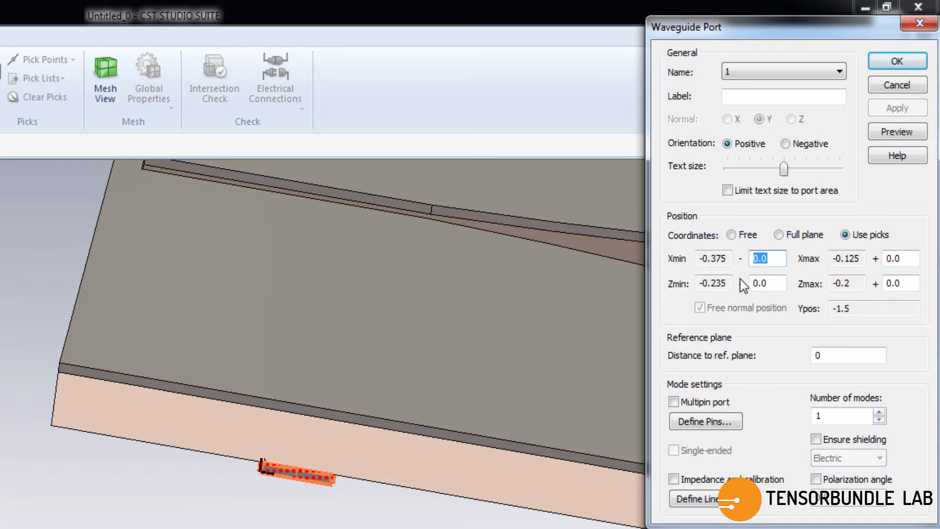
{"action": "type", "text": "k*h"}
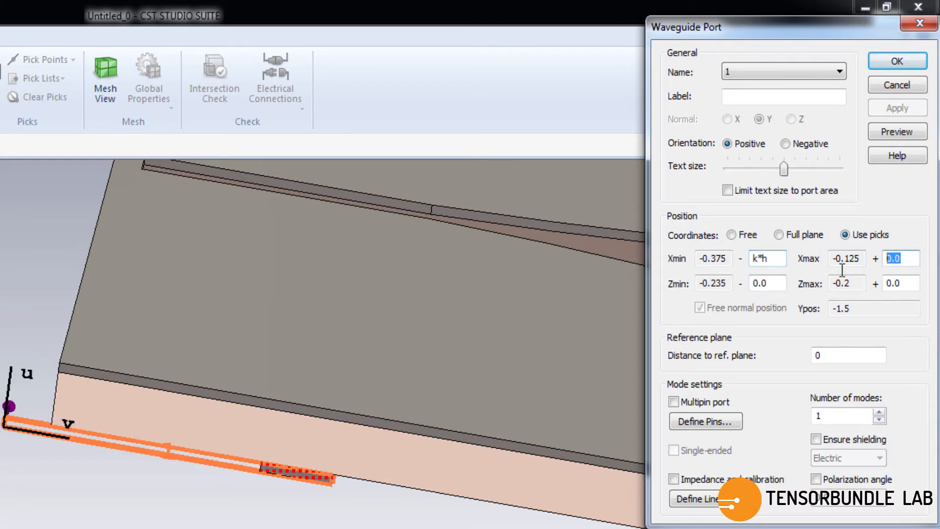
{"action": "type", "text": "k"}
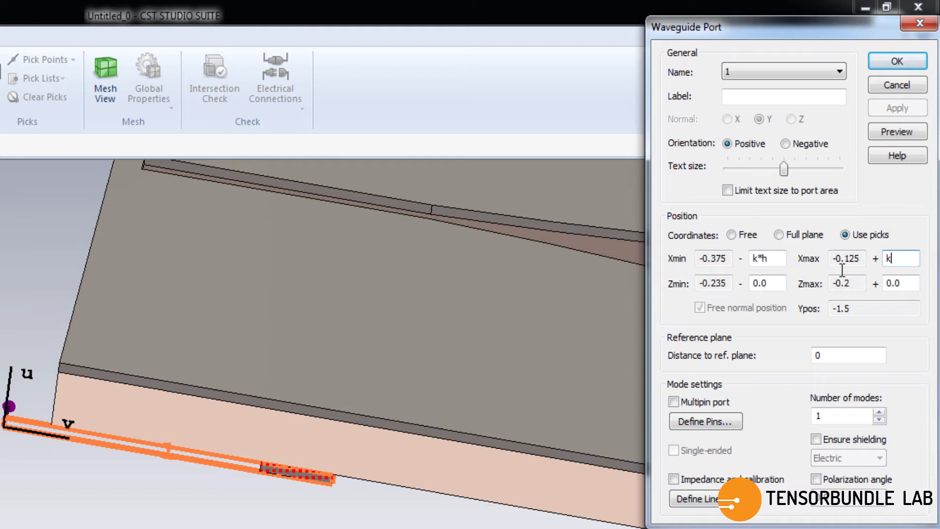
{"action": "left_click", "coordinate": [767, 283]}
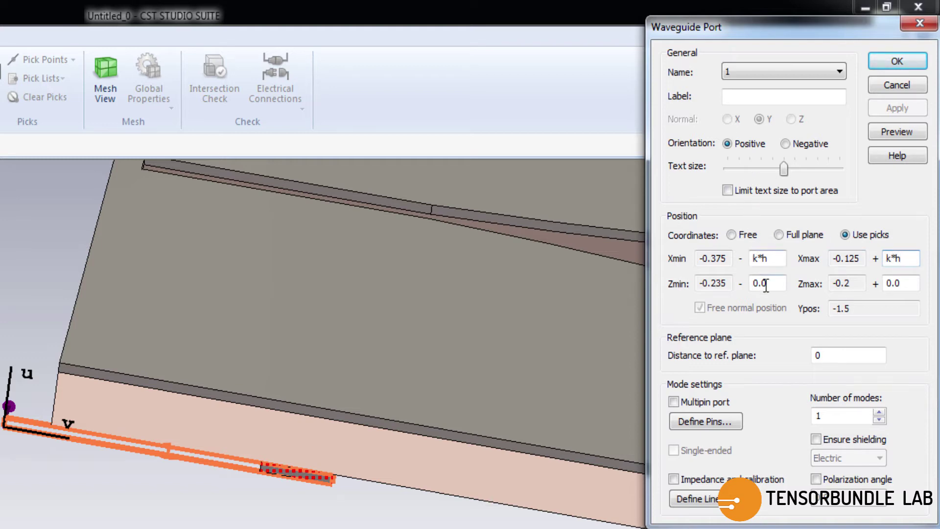
{"action": "triple_click", "coordinate": [768, 283]}
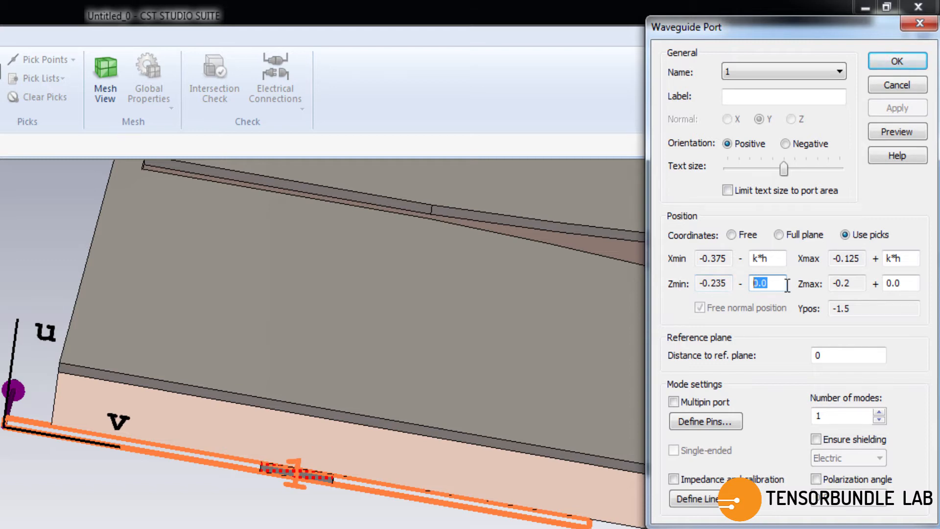
{"action": "type", "text": "k"}
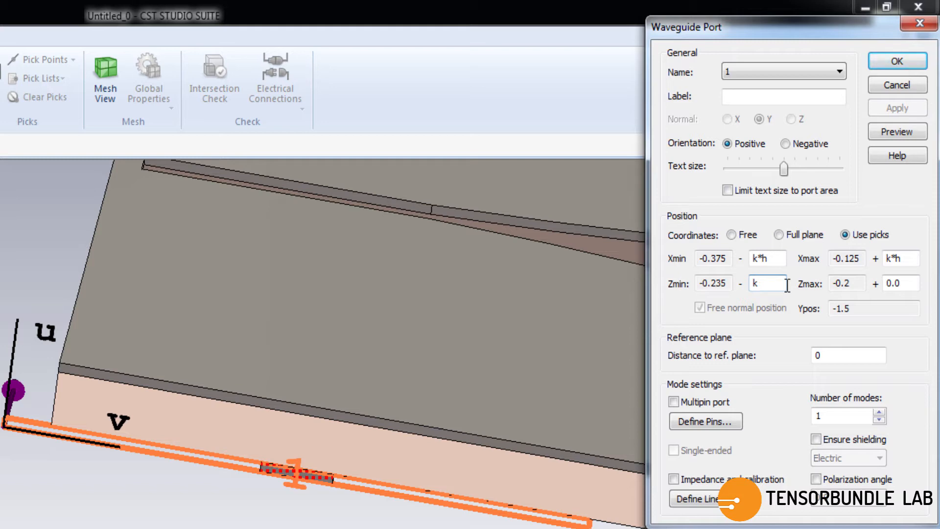
{"action": "type", "text": "*"}
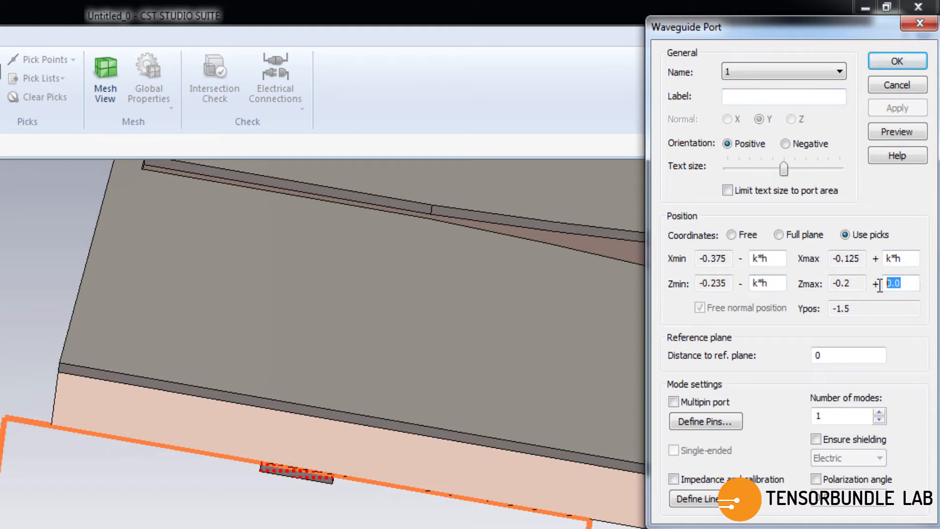
{"action": "type", "text": "h"}
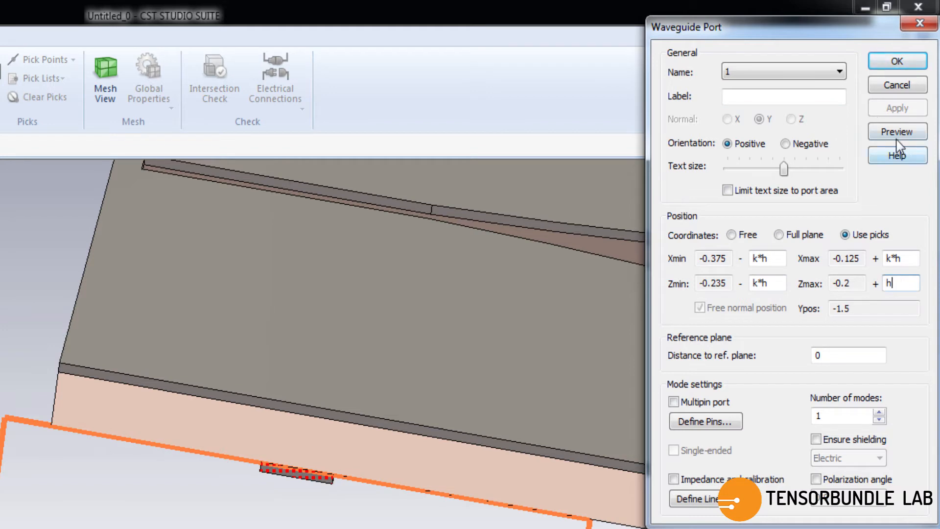
{"action": "left_click", "coordinate": [895, 132]}
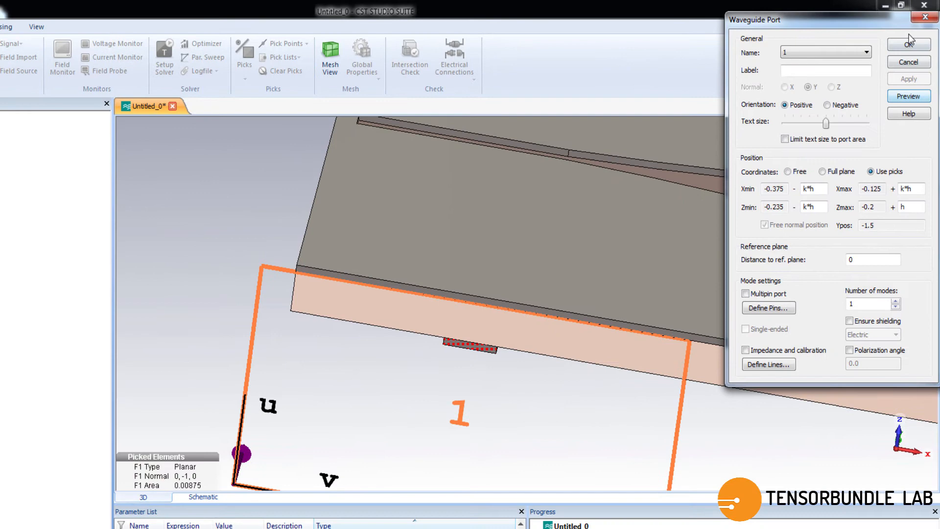
{"action": "left_click", "coordinate": [908, 44]}
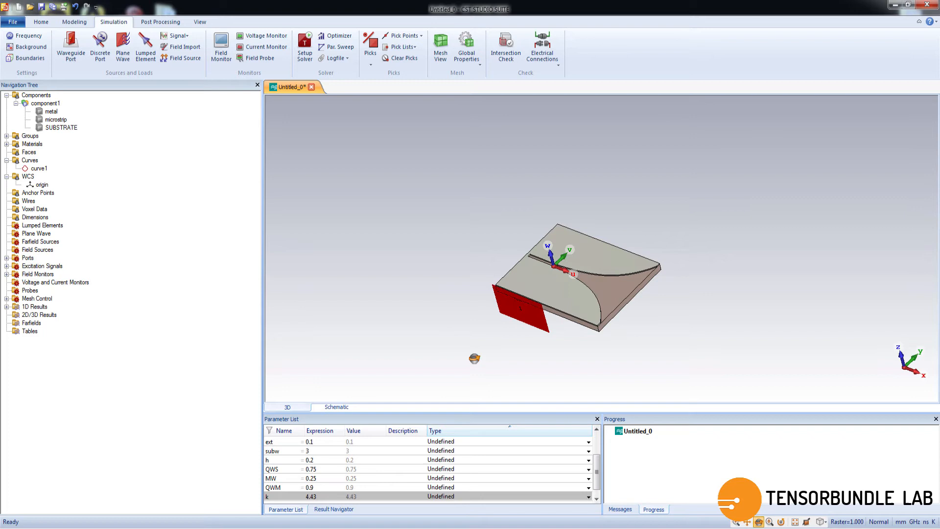
{"action": "mouse_move", "coordinate": [371, 82]}
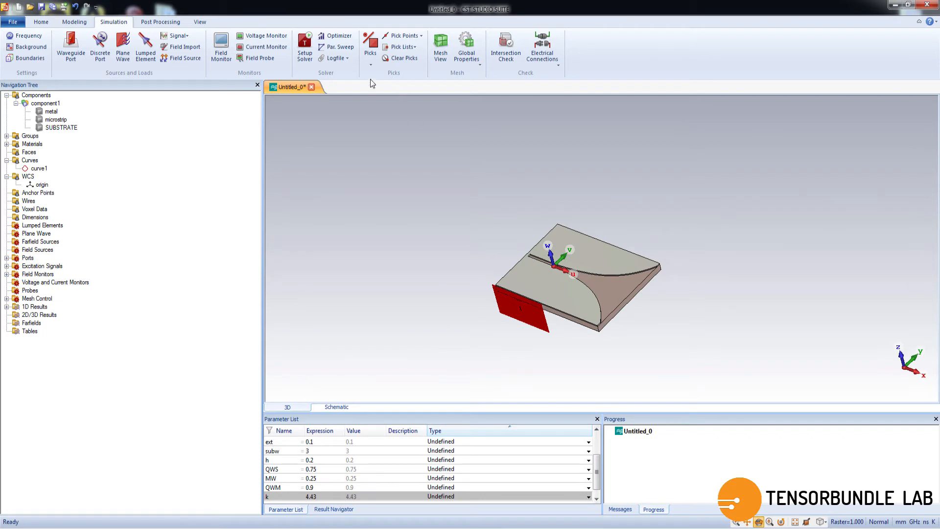
Step: Turn on the Bounding Box display in the View tab
{"action": "left_click", "coordinate": [200, 21]}
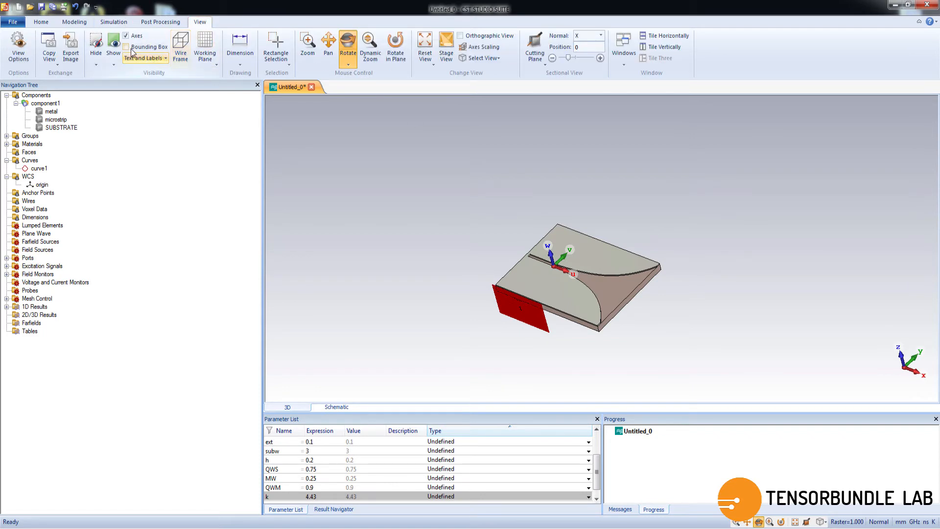
{"action": "left_click", "coordinate": [180, 45]}
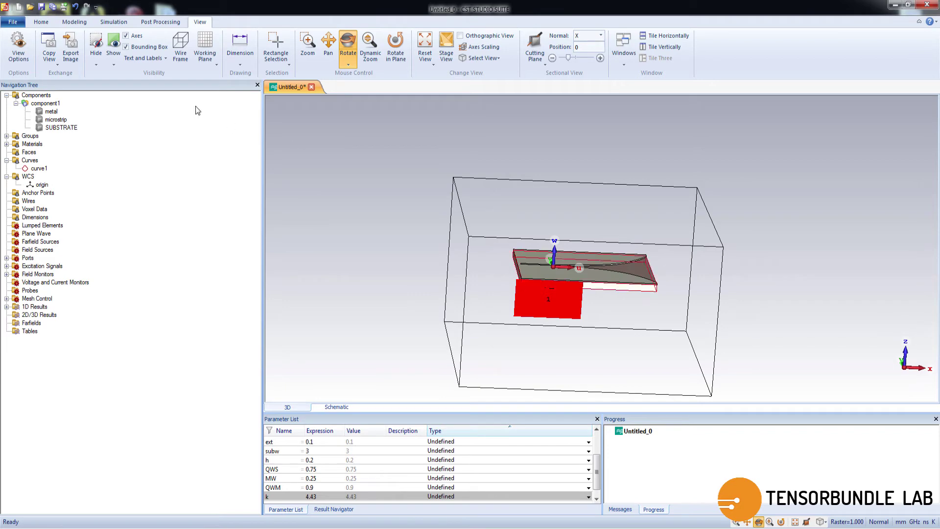
{"action": "left_click", "coordinate": [113, 21]}
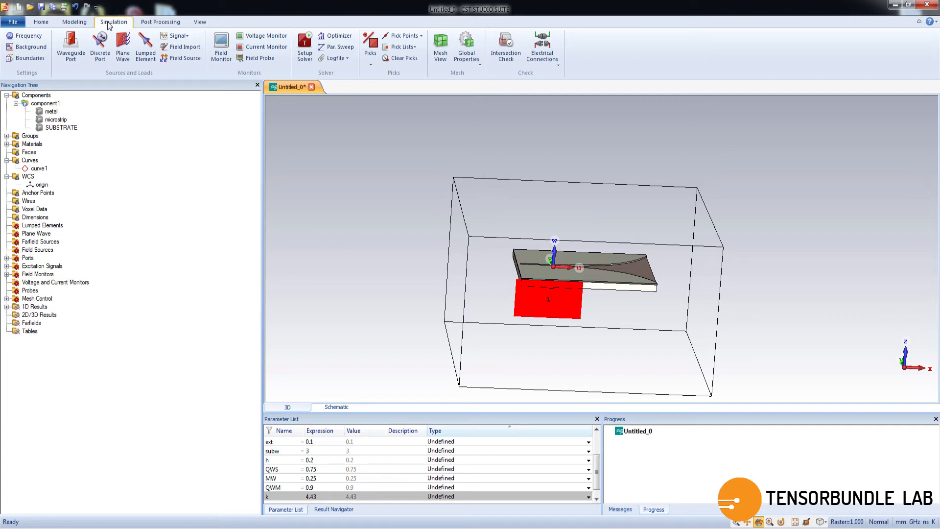
Step: Confirm open (add space) boundaries on all sides with unchanged PML settings
{"action": "left_click", "coordinate": [29, 58]}
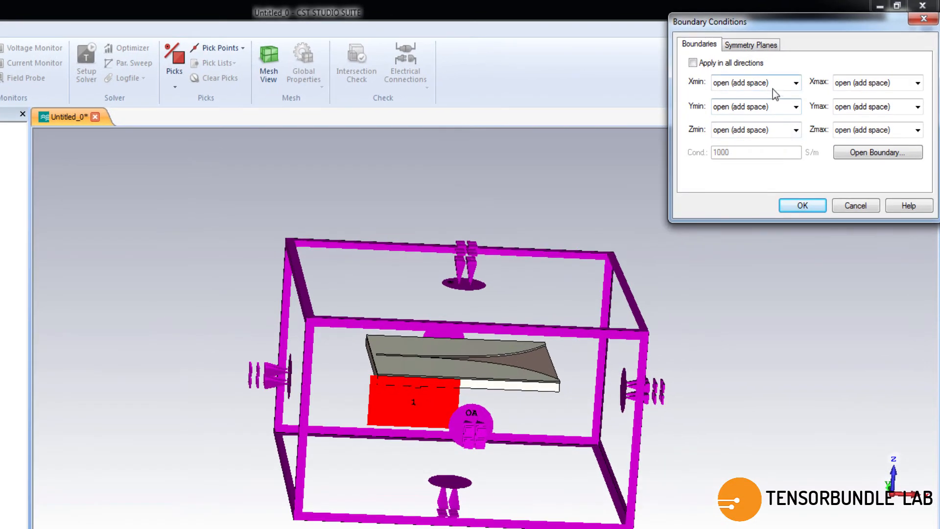
{"action": "left_click", "coordinate": [877, 153]}
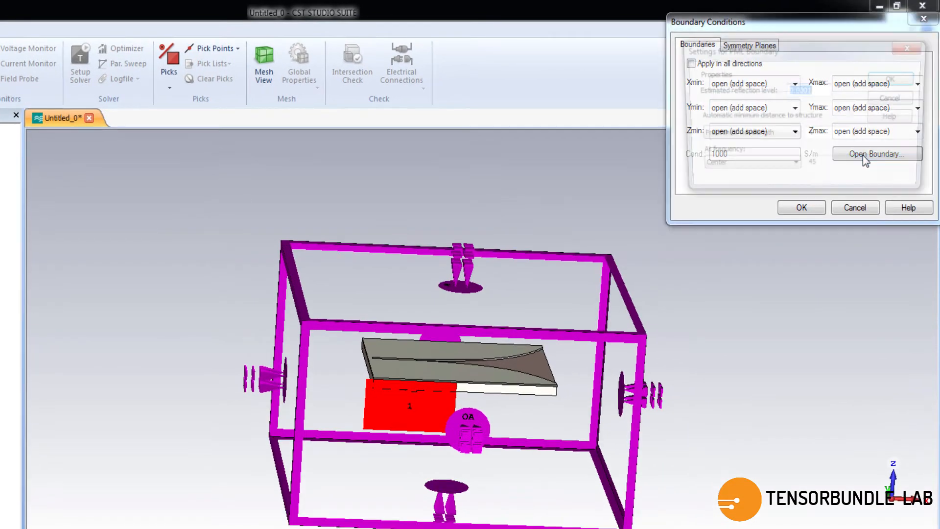
{"action": "left_click", "coordinate": [877, 153]}
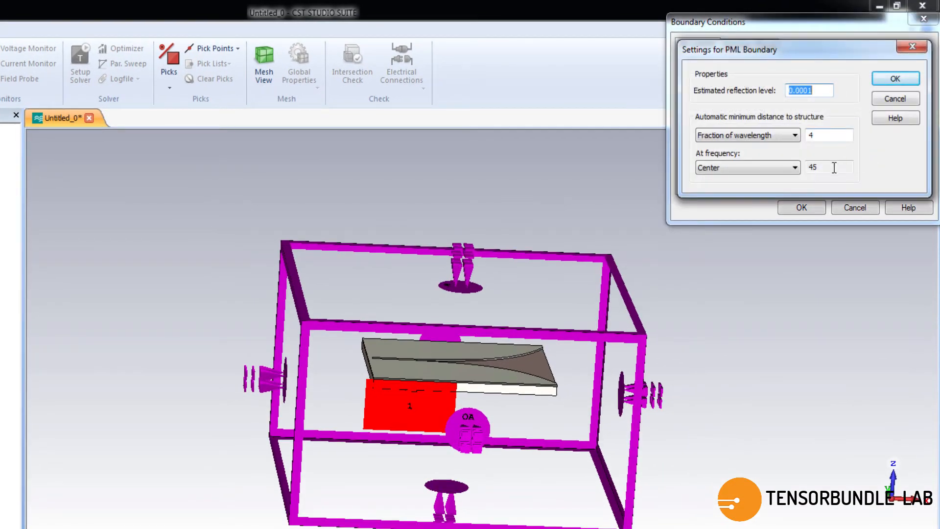
{"action": "left_click", "coordinate": [894, 79]}
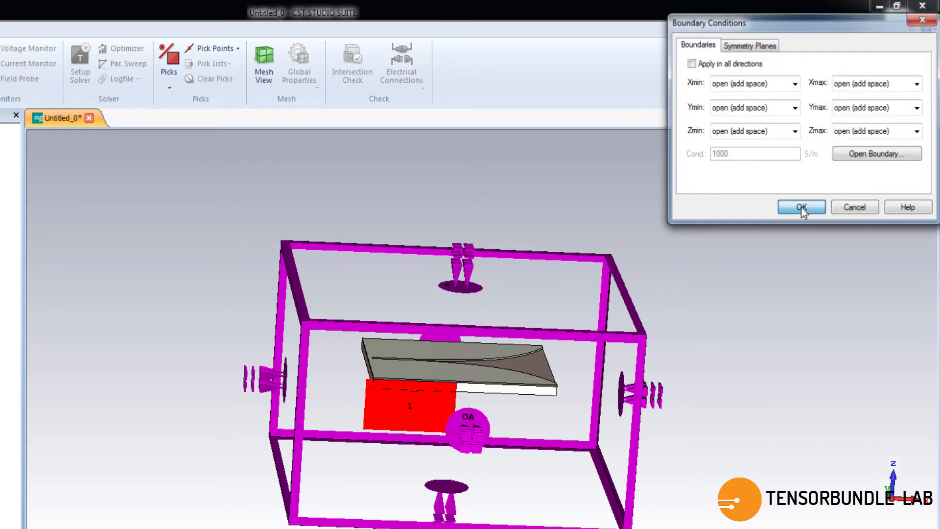
{"action": "left_click", "coordinate": [801, 207]}
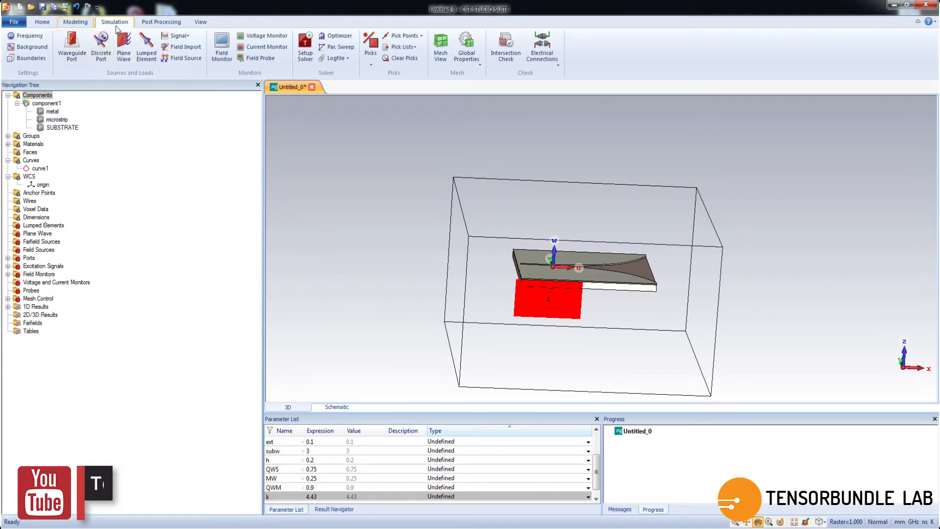
{"action": "mouse_move", "coordinate": [222, 47]}
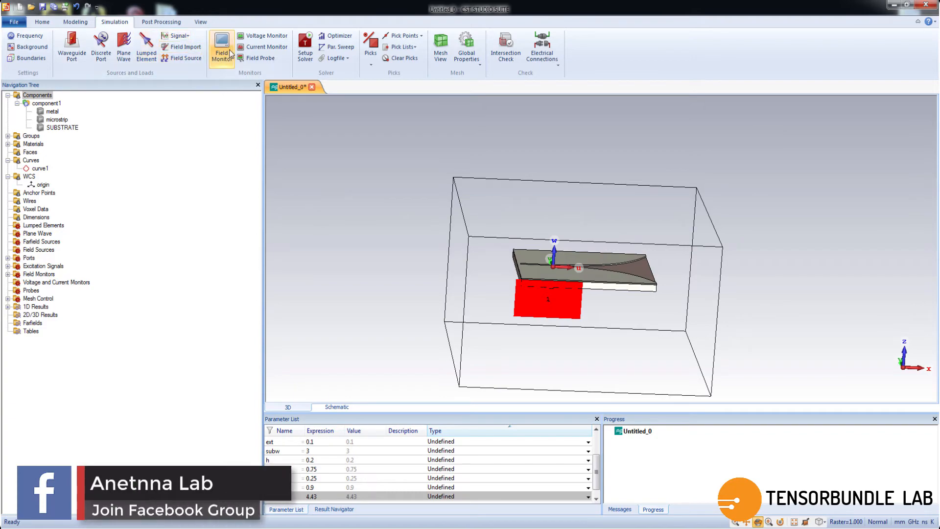
Step: Add Farfield/RCS monitors at 40, 42 and 45 GHz
{"action": "left_click", "coordinate": [222, 47]}
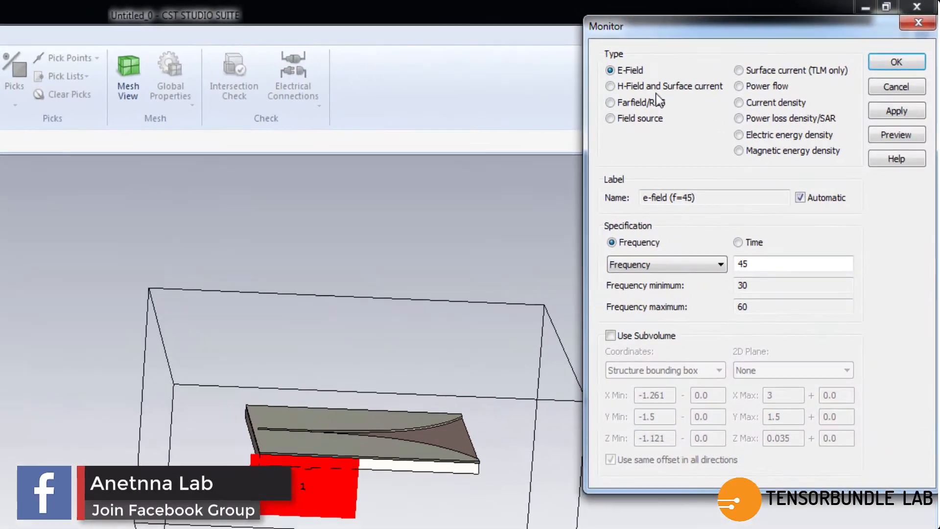
{"action": "left_click", "coordinate": [611, 102]}
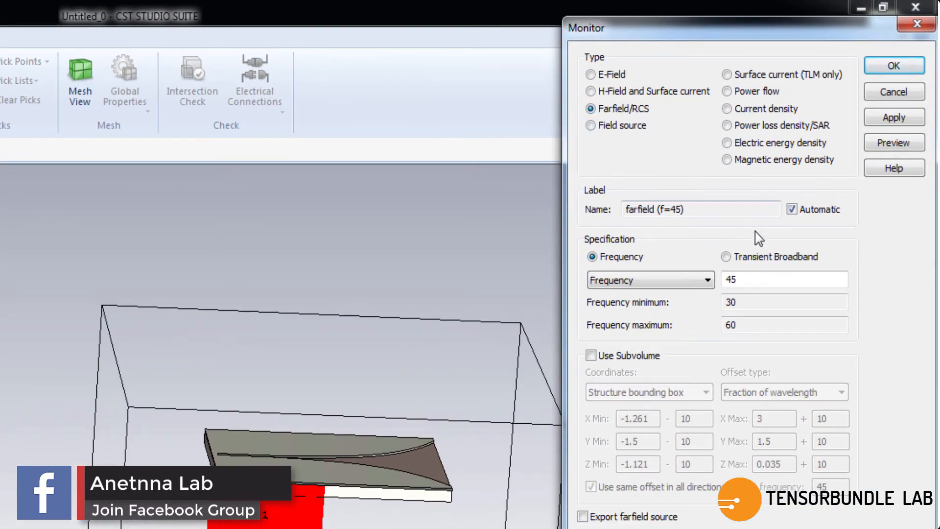
{"action": "triple_click", "coordinate": [783, 279]}
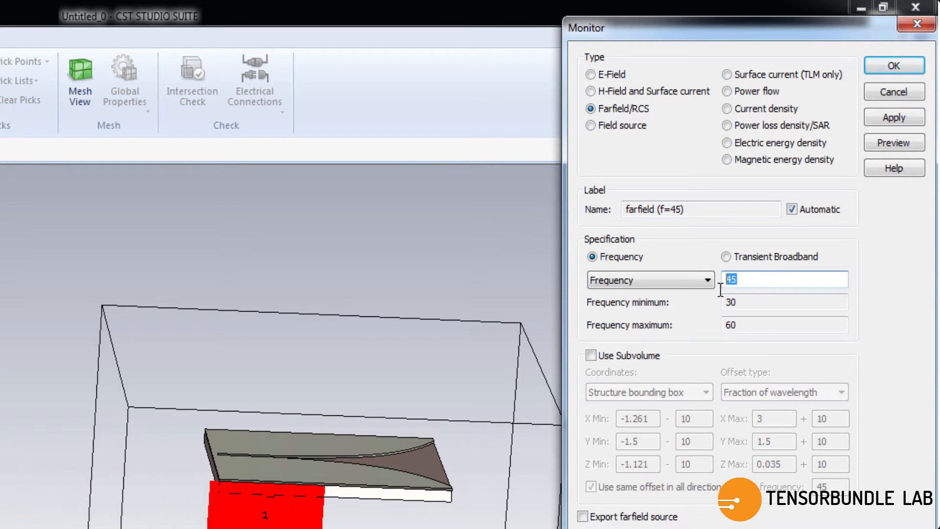
{"action": "type", "text": "40"}
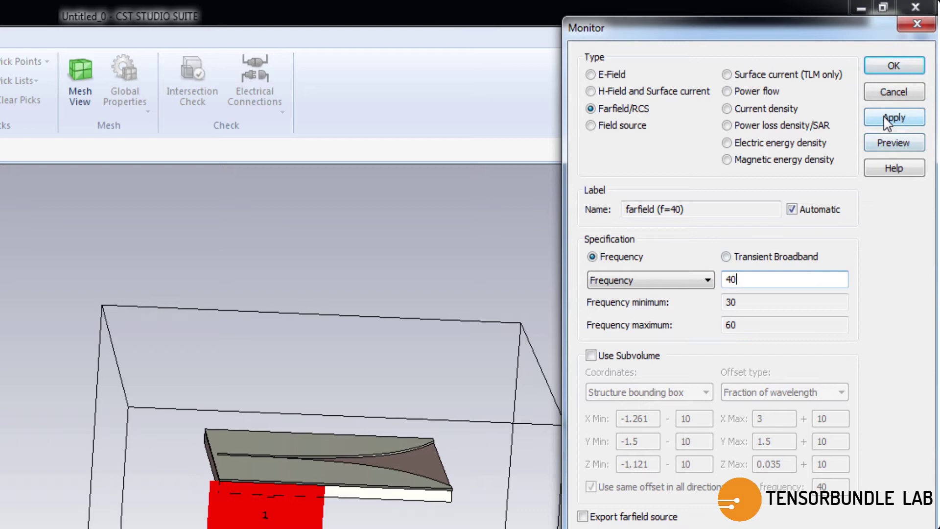
{"action": "left_click", "coordinate": [893, 117]}
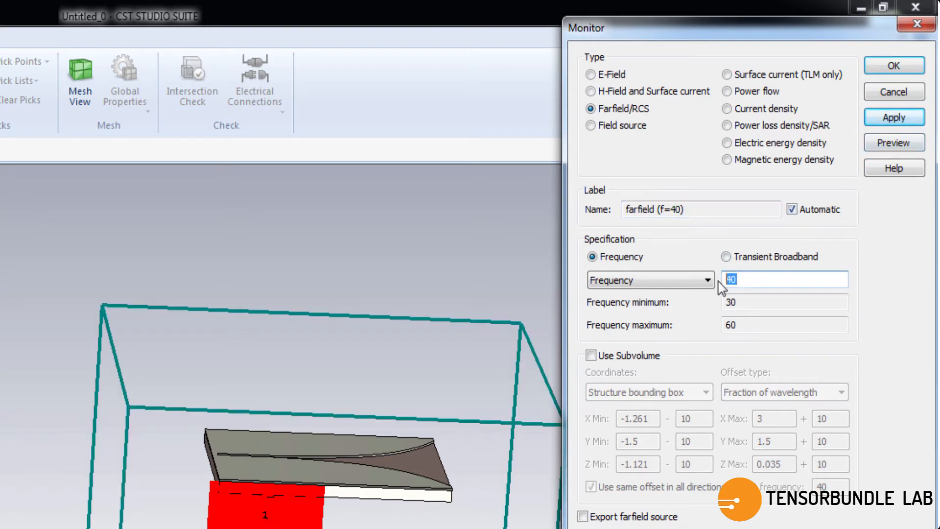
{"action": "type", "text": "42"}
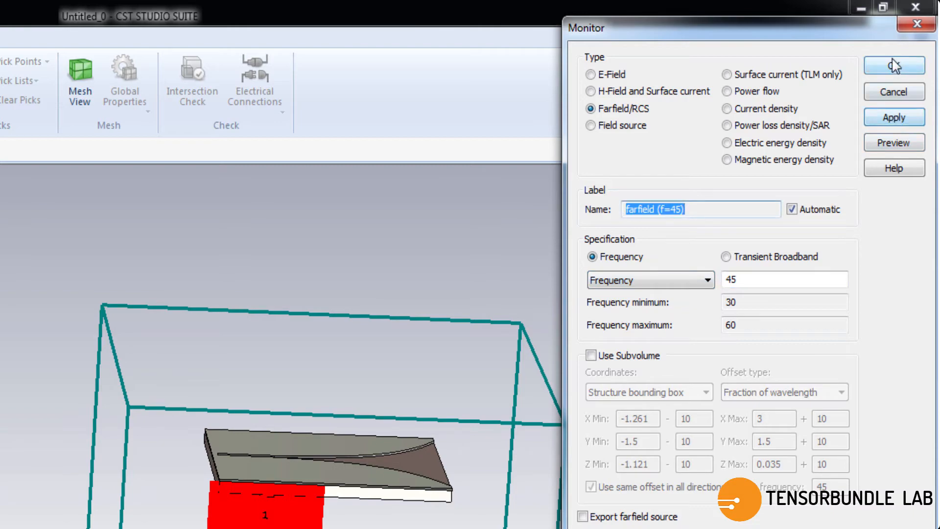
{"action": "left_click", "coordinate": [893, 65]}
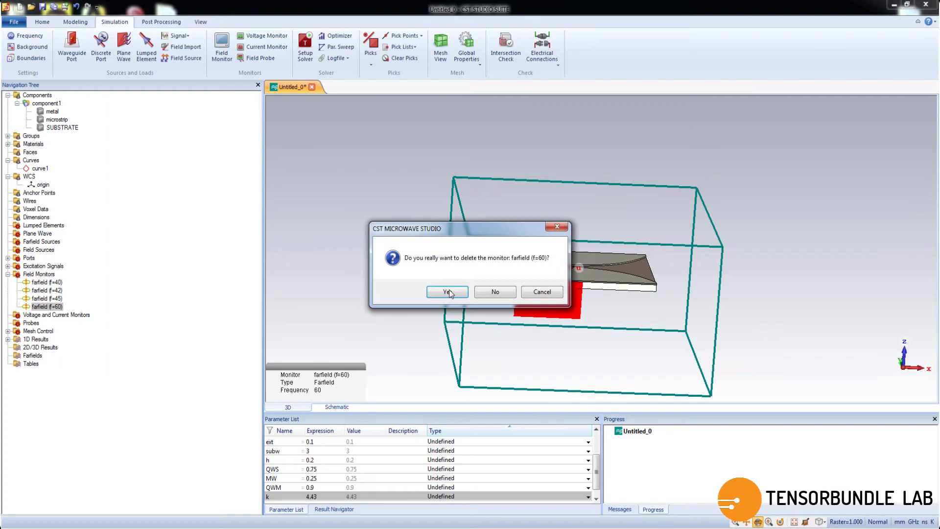
Step: Confirm deleting the farfield (f=60) monitor
{"action": "left_click", "coordinate": [446, 291]}
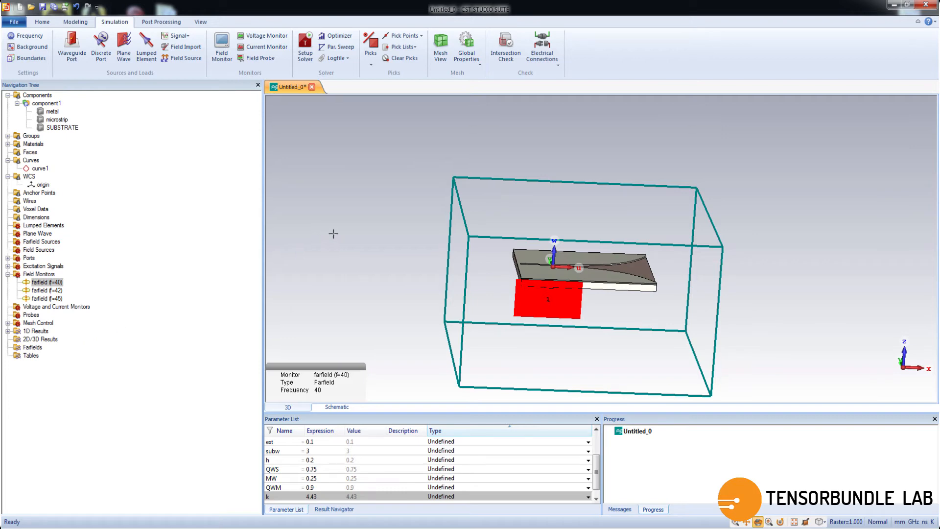
{"action": "mouse_move", "coordinate": [330, 195]}
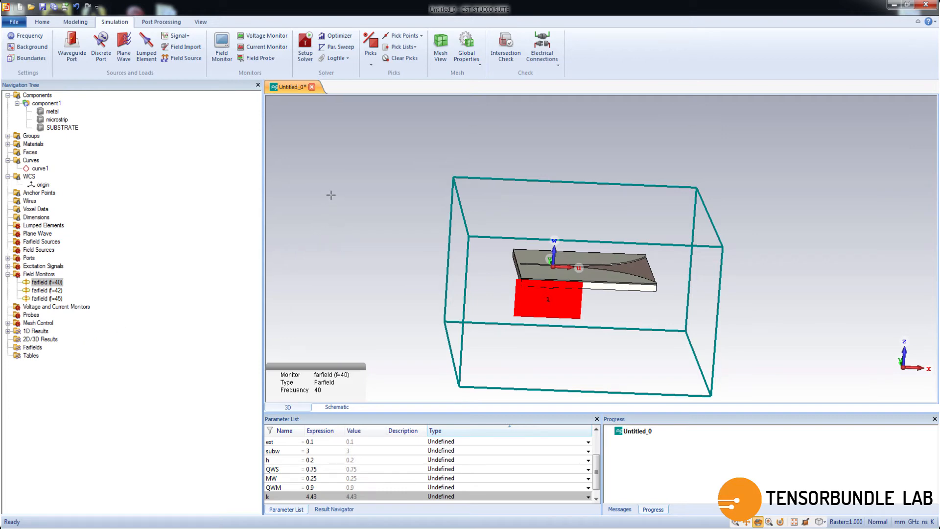
{"action": "mouse_move", "coordinate": [324, 193]}
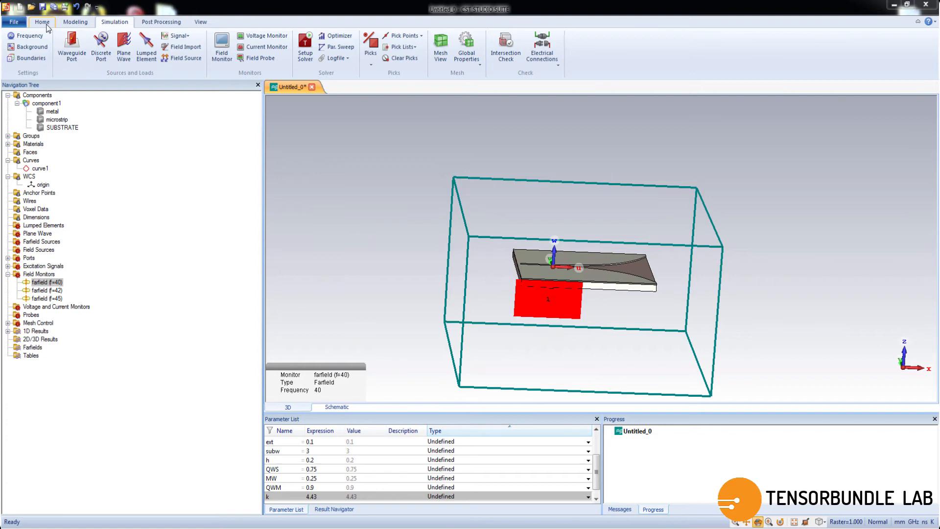
{"action": "left_click", "coordinate": [42, 22]}
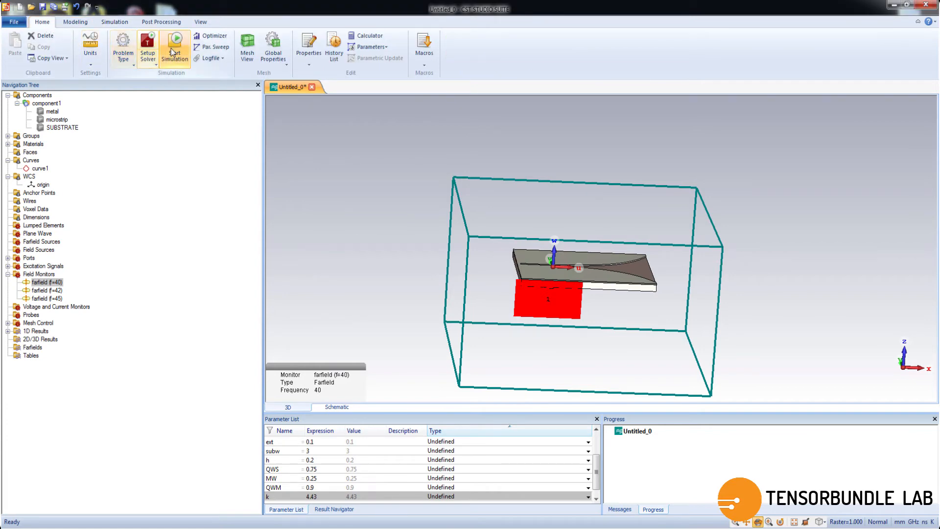
Step: Run the solver from the Home tab and wait for it to finish successfully
{"action": "left_click", "coordinate": [174, 47]}
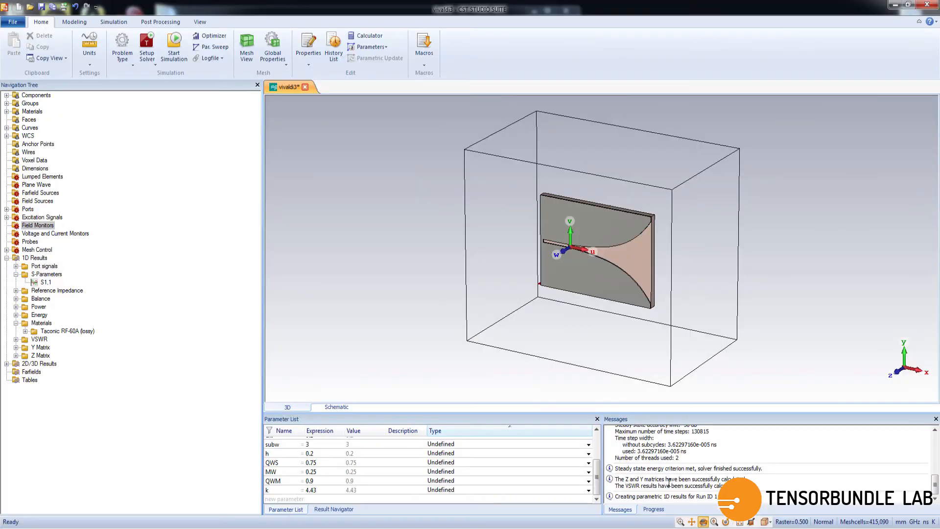
{"action": "mouse_move", "coordinate": [98, 274]}
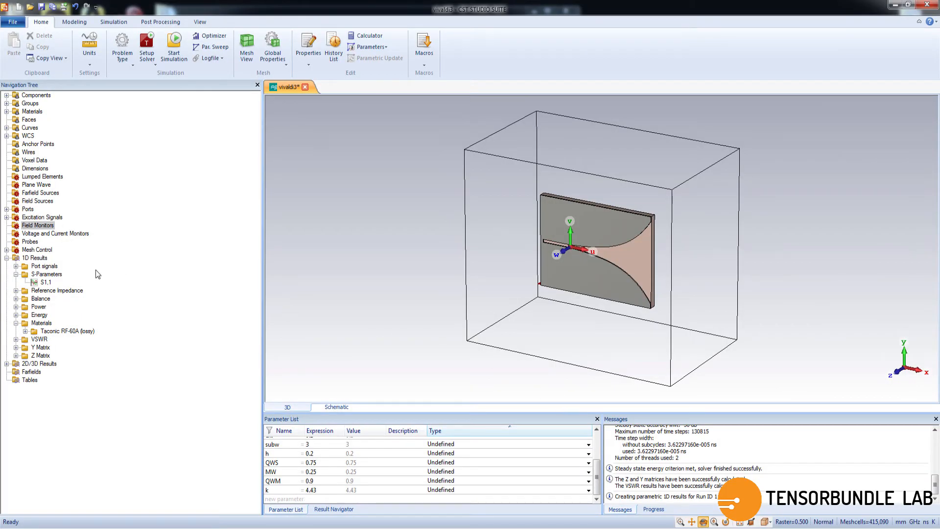
{"action": "mouse_move", "coordinate": [43, 282]}
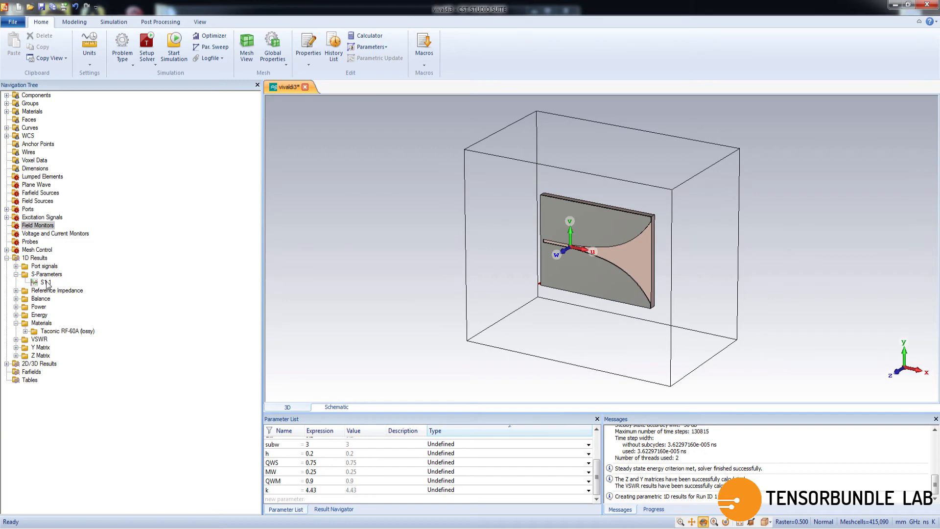
Step: Plot S1,1 in dB and add an axis marker near 43.4 GHz reading about -9.95 dB
{"action": "double_click", "coordinate": [46, 282]}
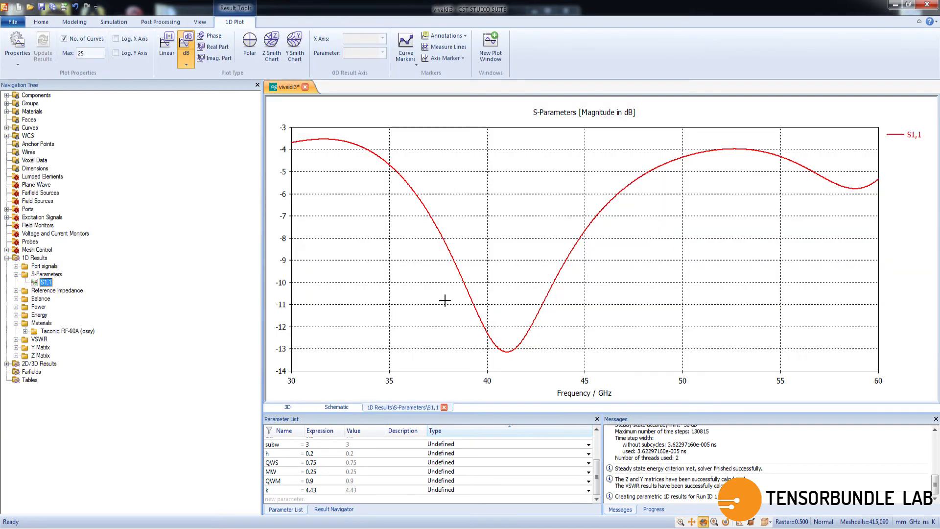
{"action": "mouse_move", "coordinate": [494, 309]}
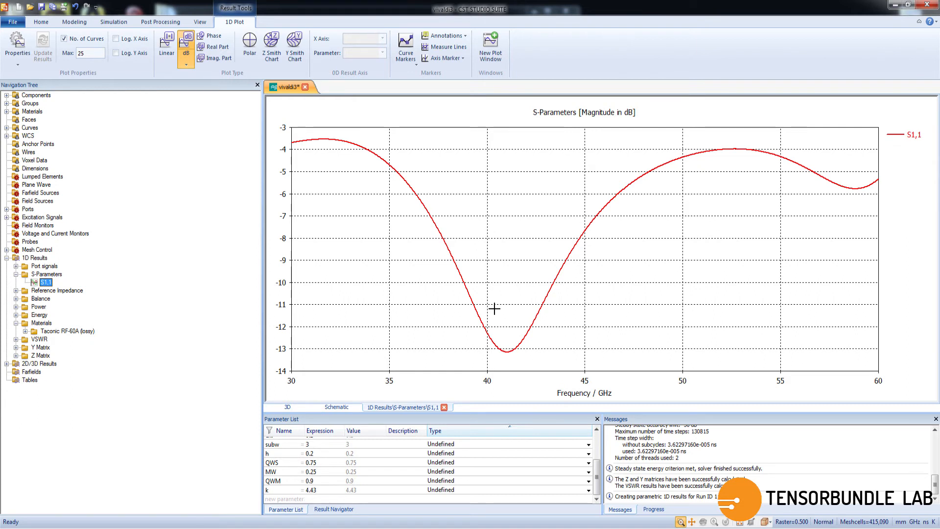
{"action": "mouse_move", "coordinate": [463, 284]}
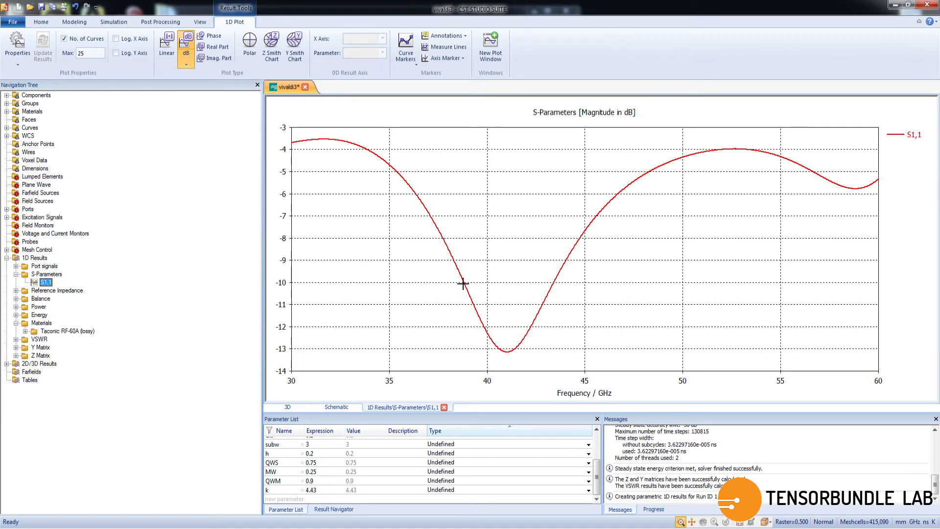
{"action": "right_click", "coordinate": [464, 284]}
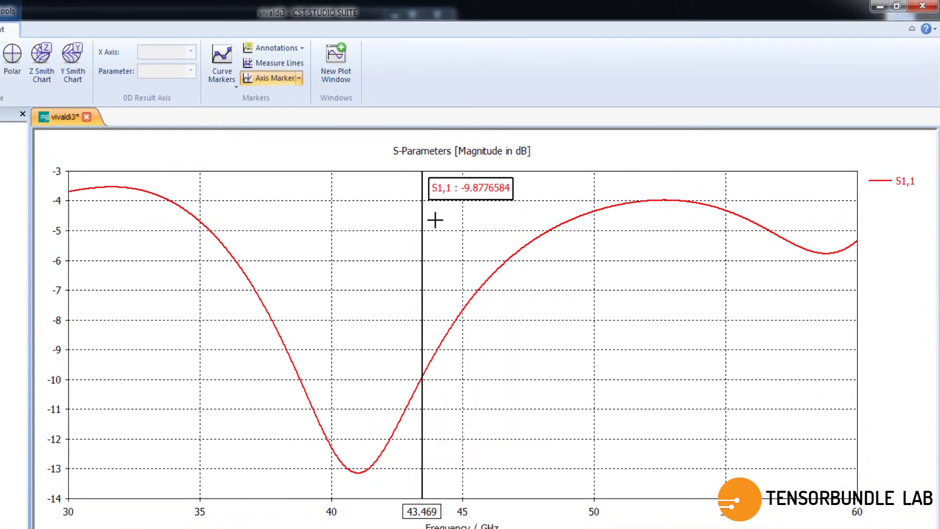
{"action": "mouse_move", "coordinate": [376, 236]}
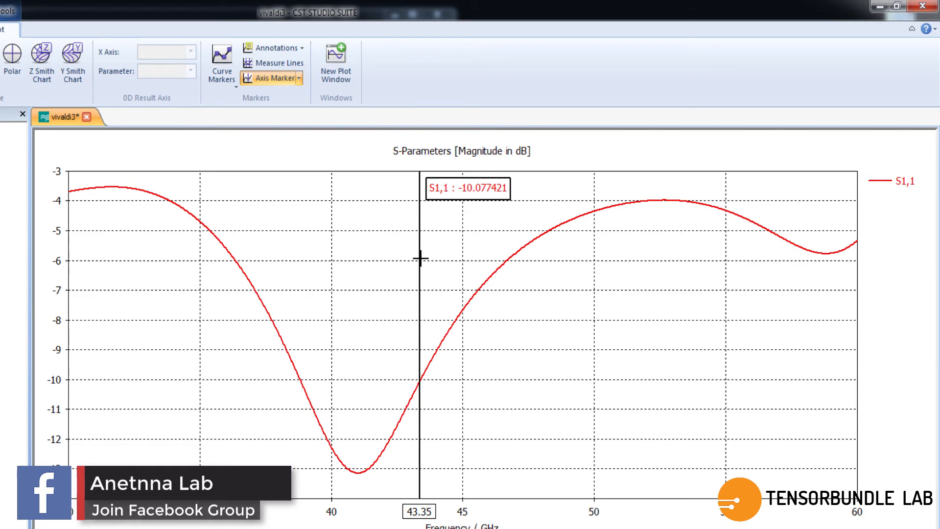
{"action": "left_click", "coordinate": [893, 5]}
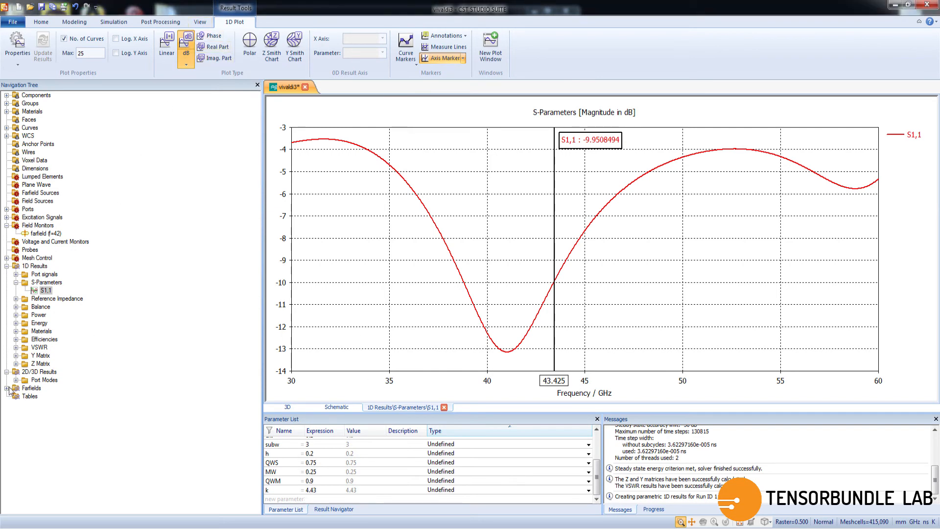
Step: Show the farfield (f=42) [1] 3D directivity pattern, peaking at 5.231 dBi
{"action": "left_click", "coordinate": [6, 388]}
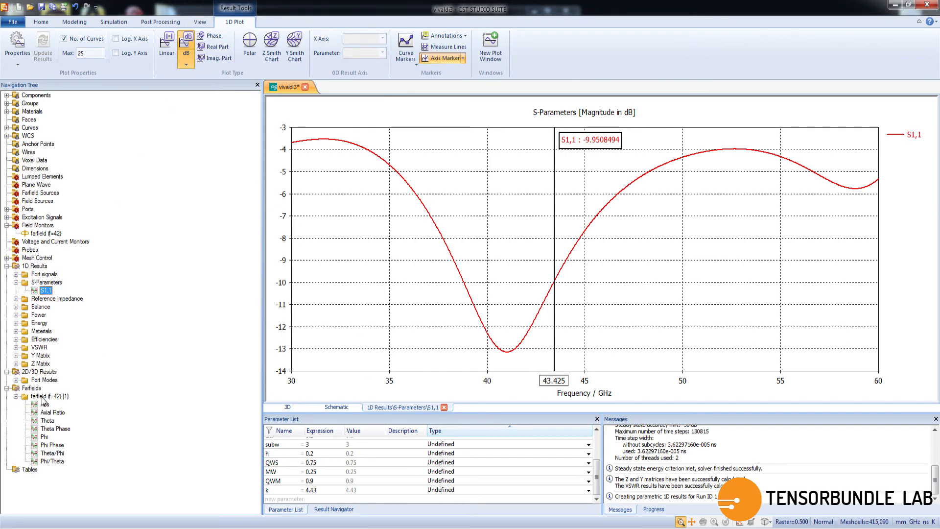
{"action": "left_click", "coordinate": [42, 395]}
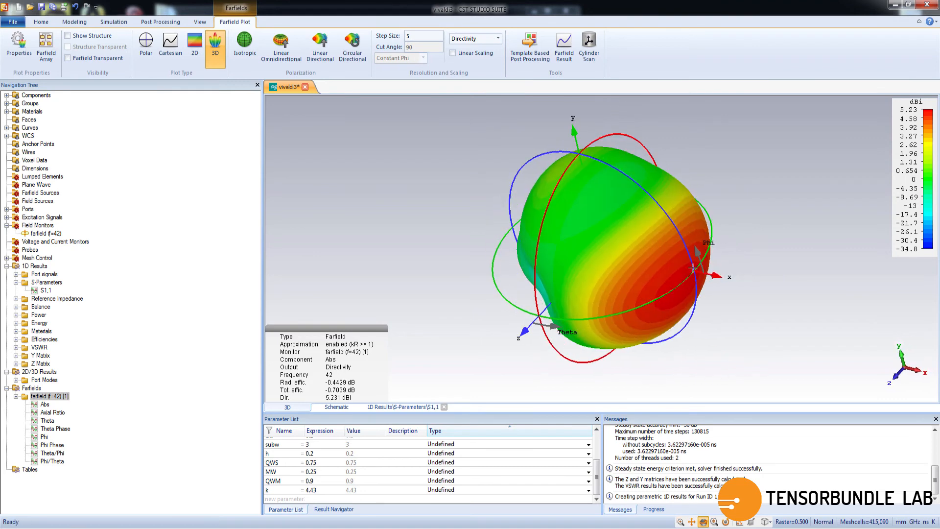
{"action": "mouse_move", "coordinate": [707, 320]}
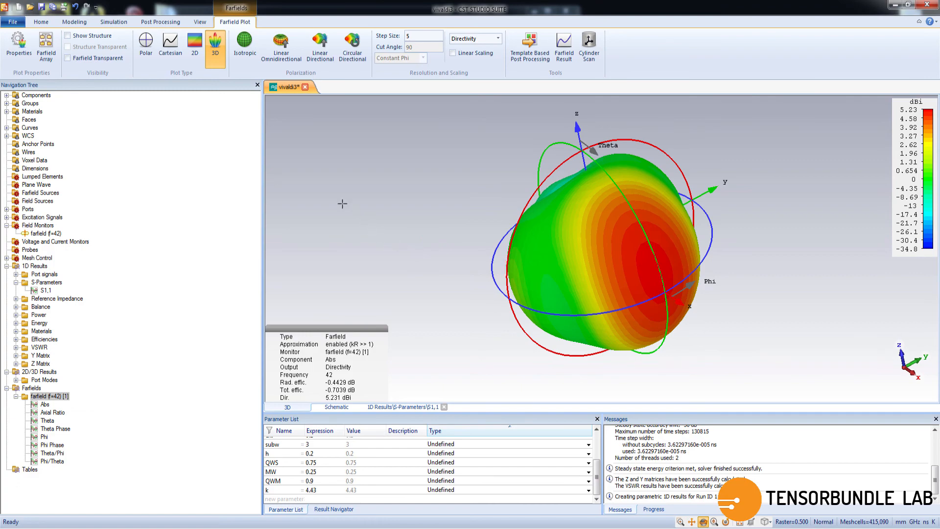
Step: Show the antenna structure inside the 42 GHz far-field pattern from the view's context menu
{"action": "right_click", "coordinate": [342, 204]}
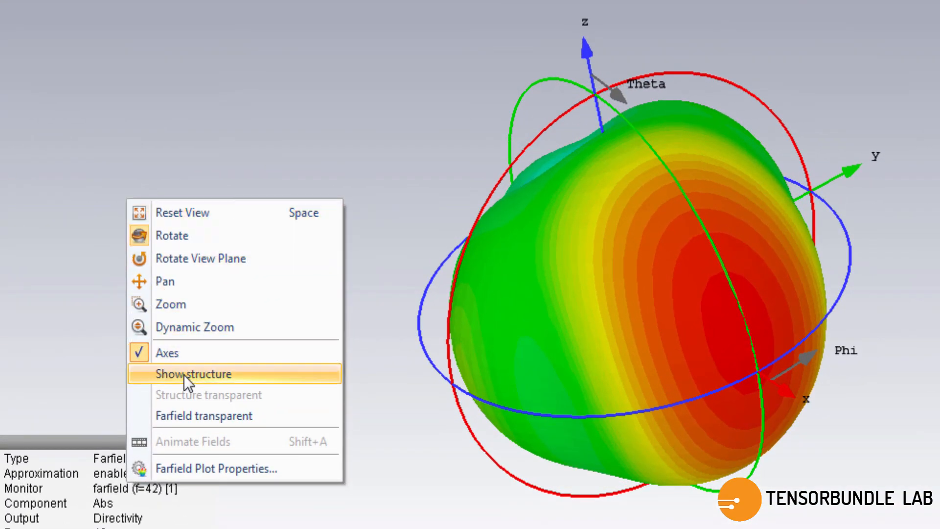
{"action": "left_click", "coordinate": [193, 373]}
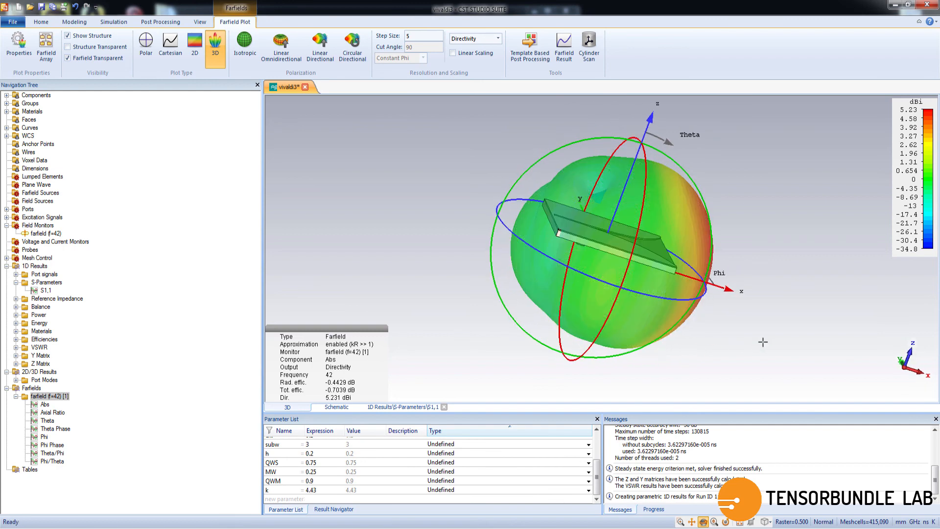
{"action": "mouse_move", "coordinate": [740, 350]}
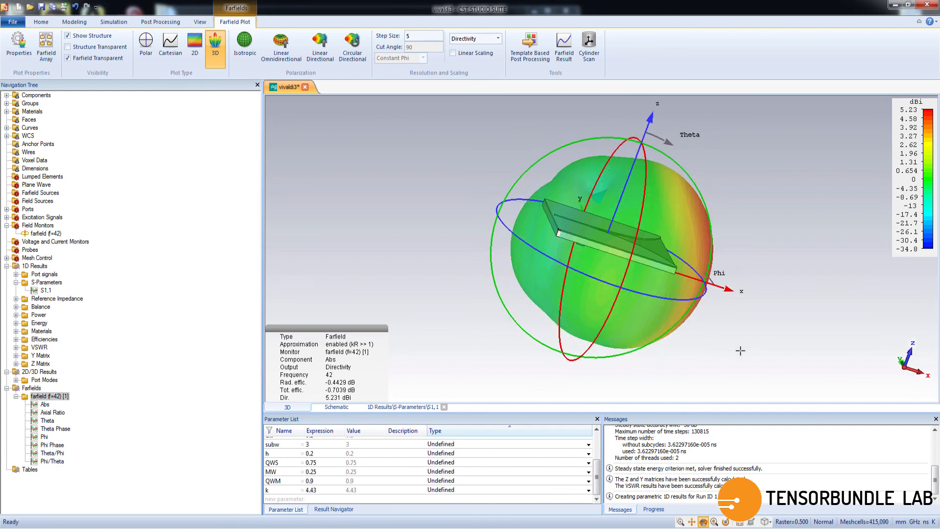